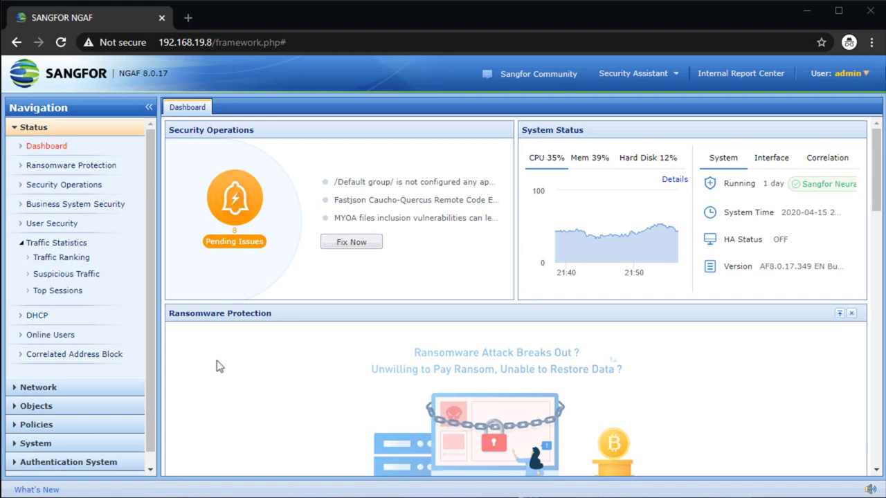
Check Network Interfaces for the WAN port (eth1), then edit Line 1 in Line Definition
click(45, 163)
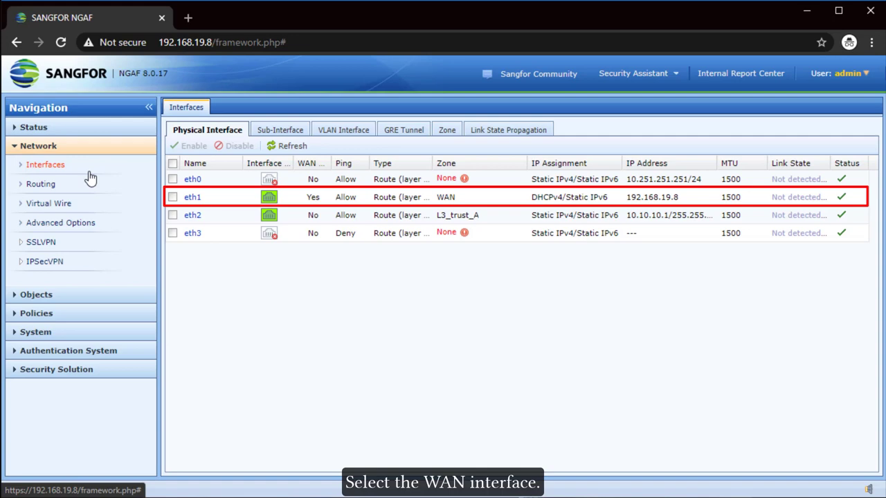
double_click(192, 197)
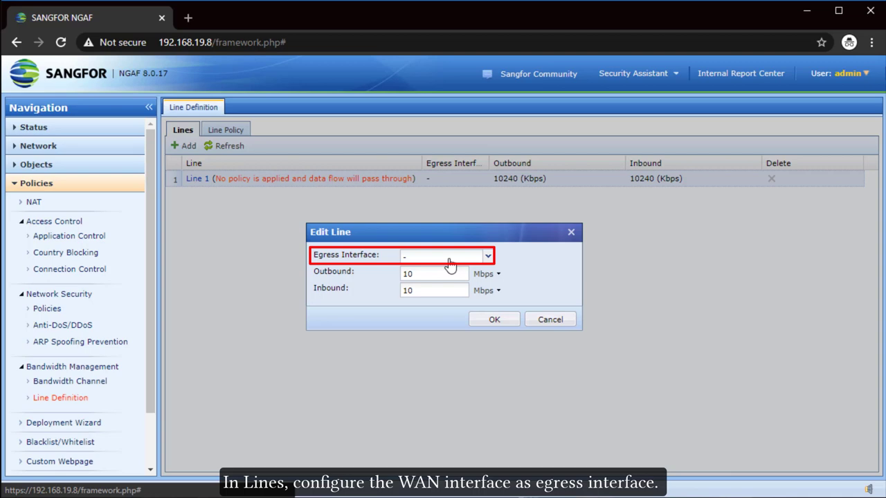
Set Line 1 to egress via eth1 at 30 Mbps outbound and inbound and save it
click(446, 256)
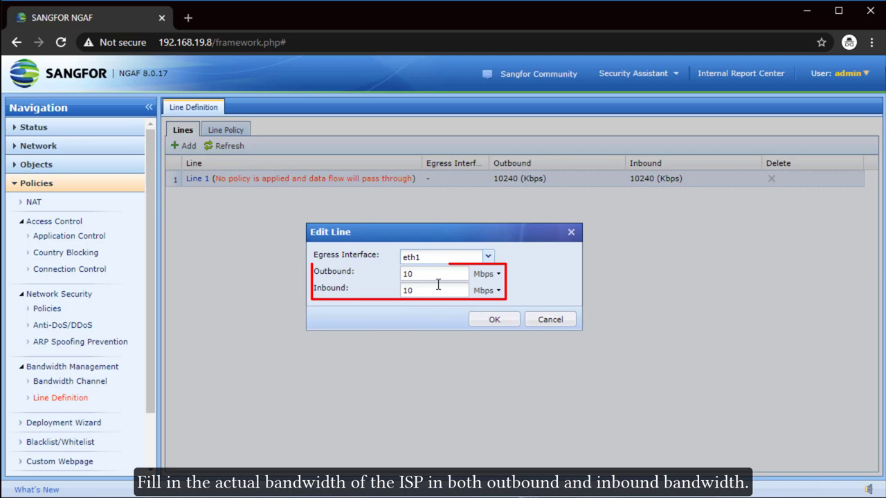
text(30)
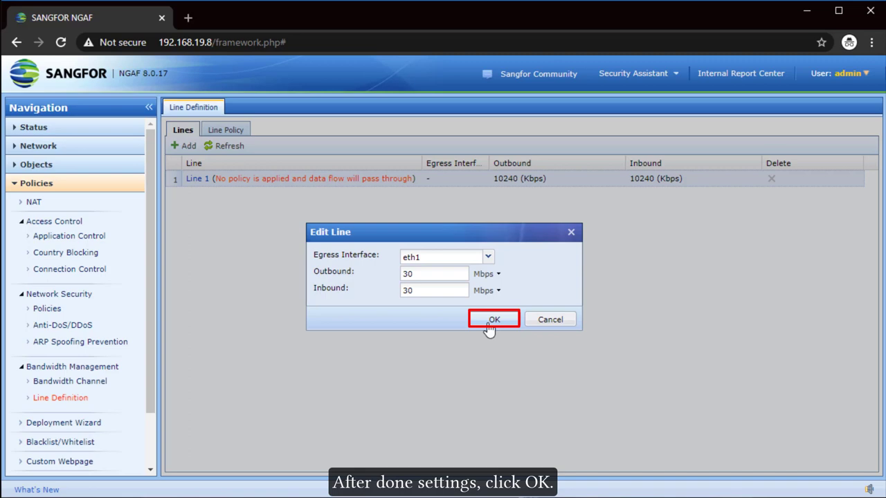
click(493, 318)
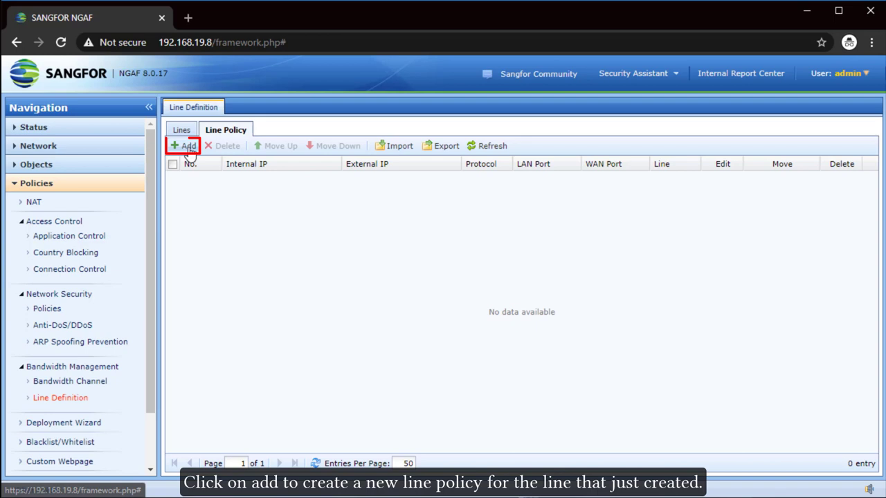
Add a line policy routing all protocols and addresses over Line 1, then go to Bandwidth Channel
click(183, 145)
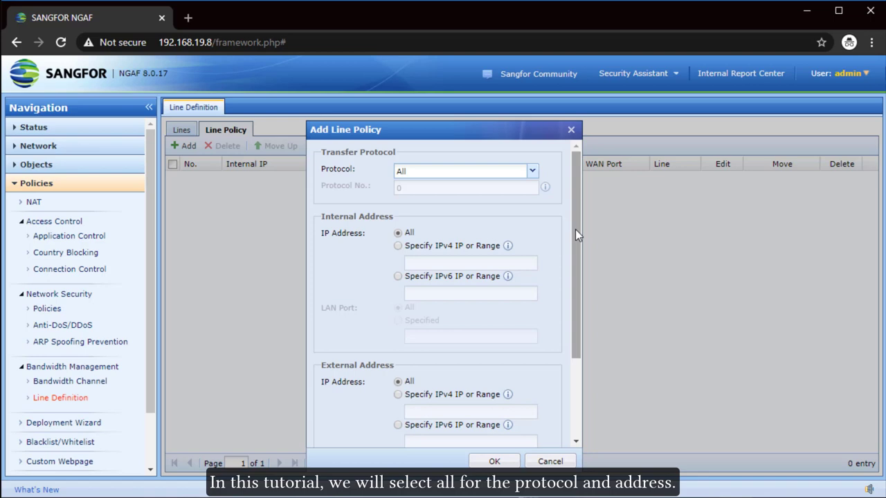
scroll(down, 3)
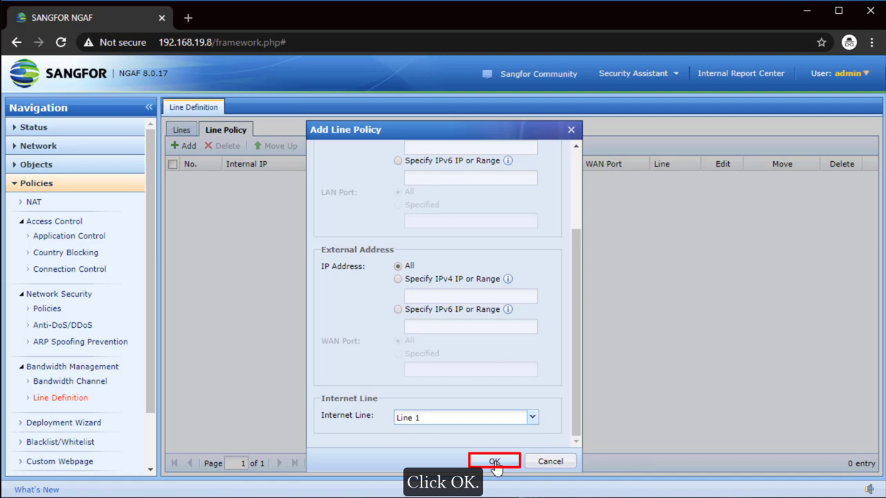
click(492, 461)
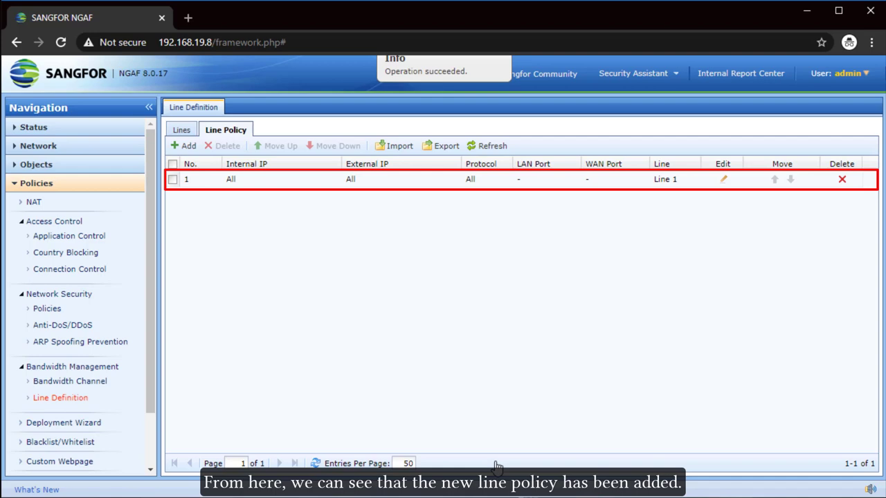
click(70, 382)
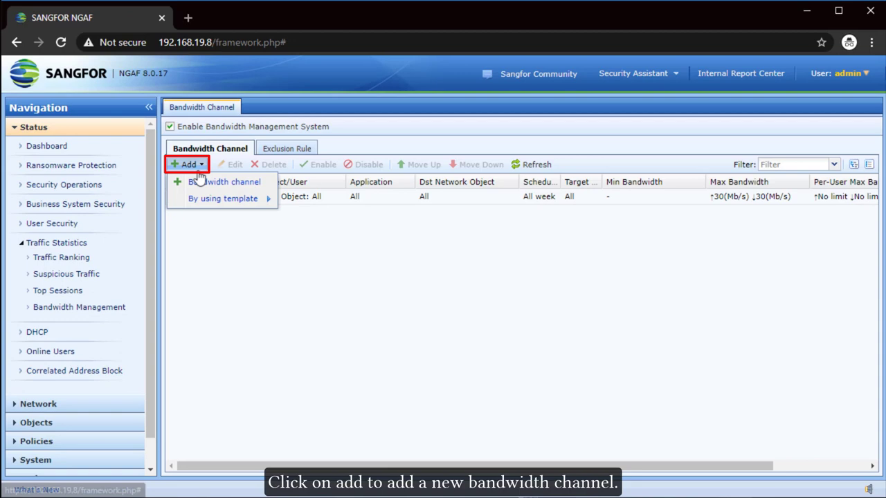
Create limited channel 'test' with 1.6 Mbps per-user maximum outbound and inbound
click(225, 181)
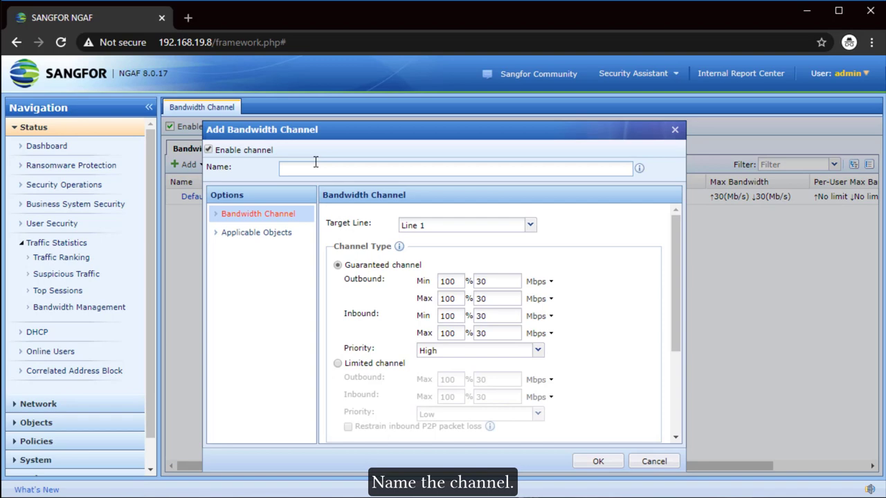
text(test)
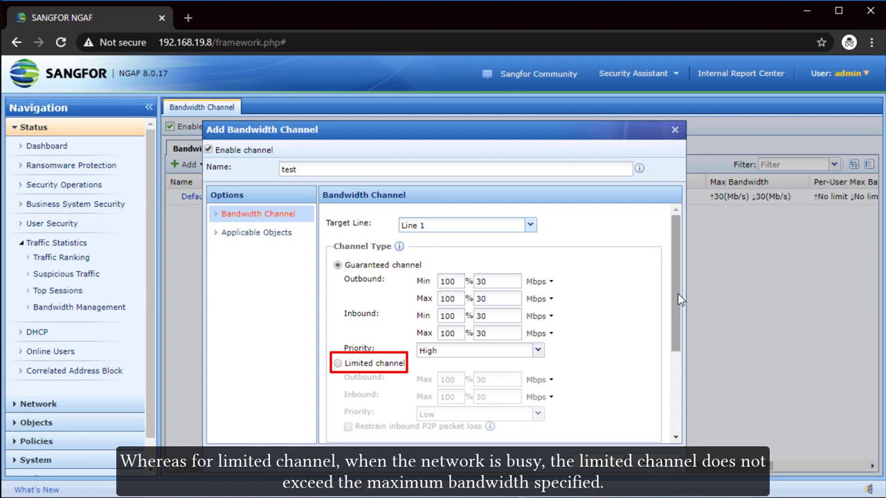
scroll(down, 3)
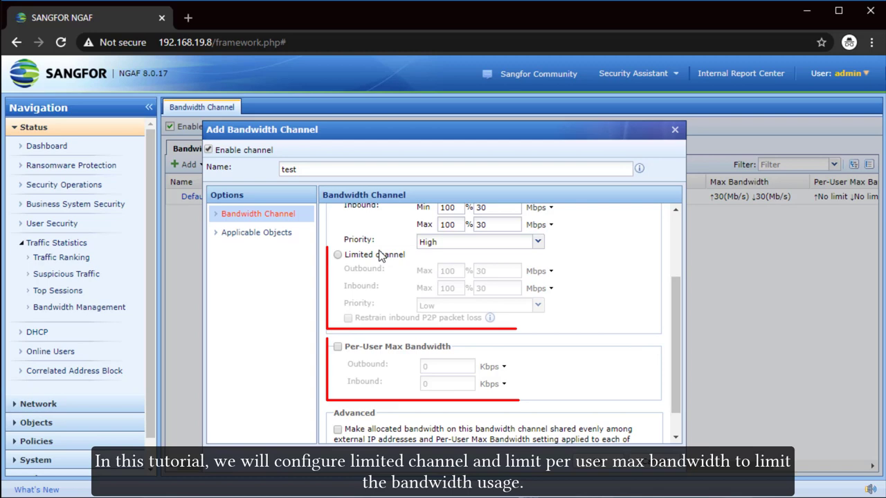
click(338, 255)
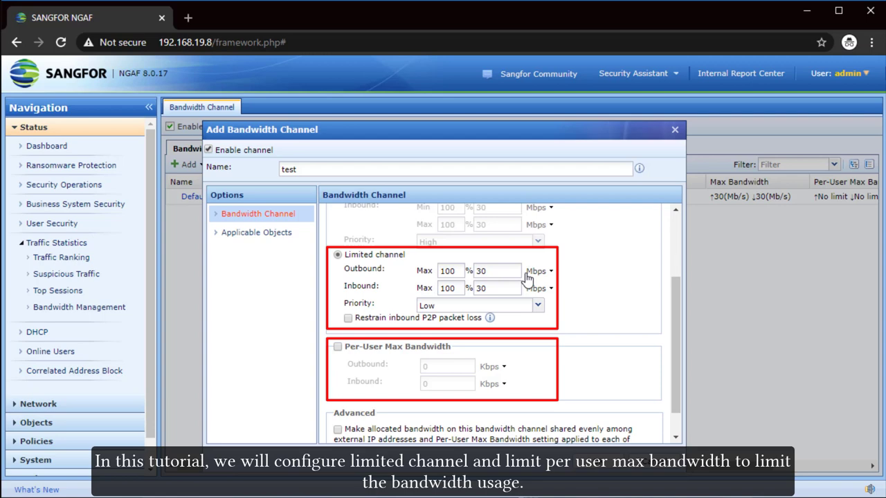
text(1.6)
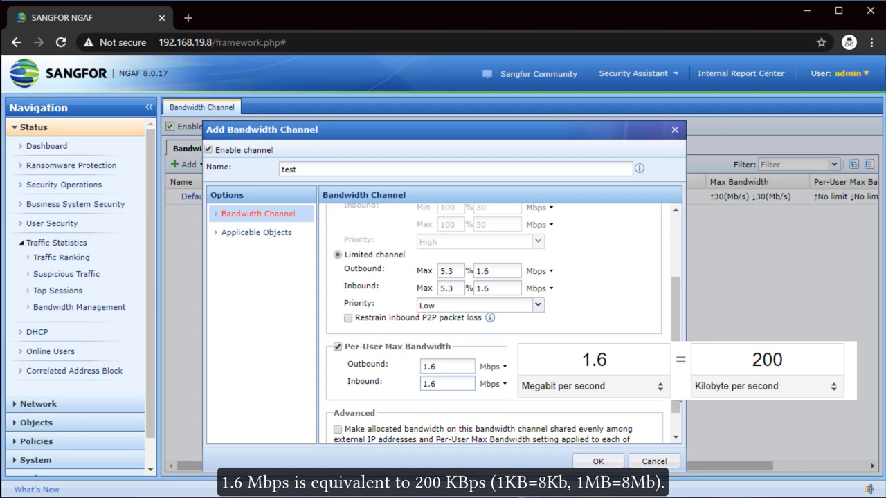
click(256, 232)
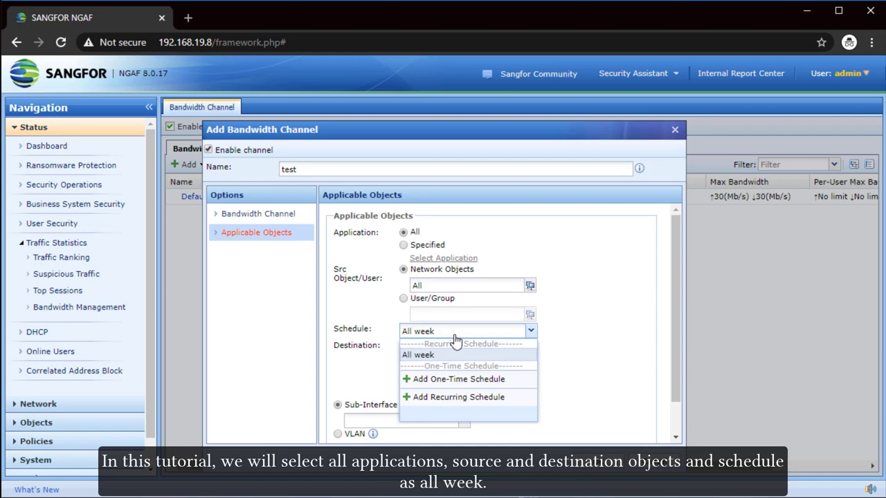
Schedule the test channel for All week, keep all objects, and save it
click(418, 354)
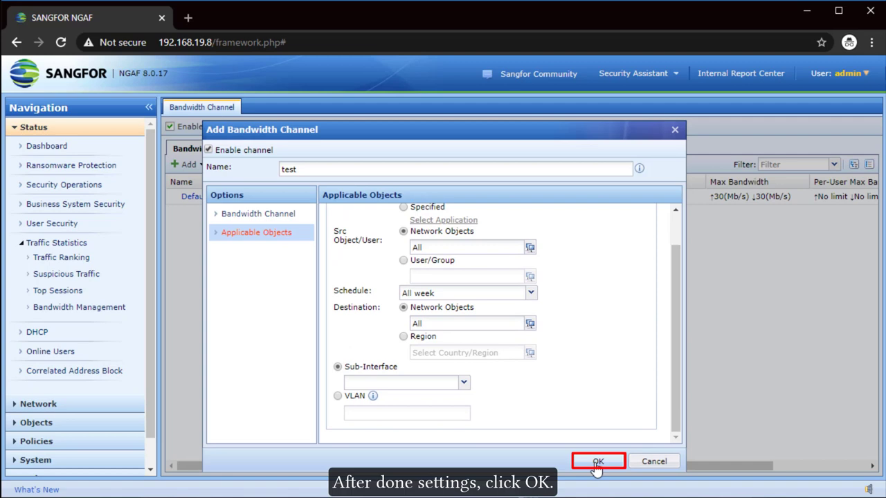
click(598, 463)
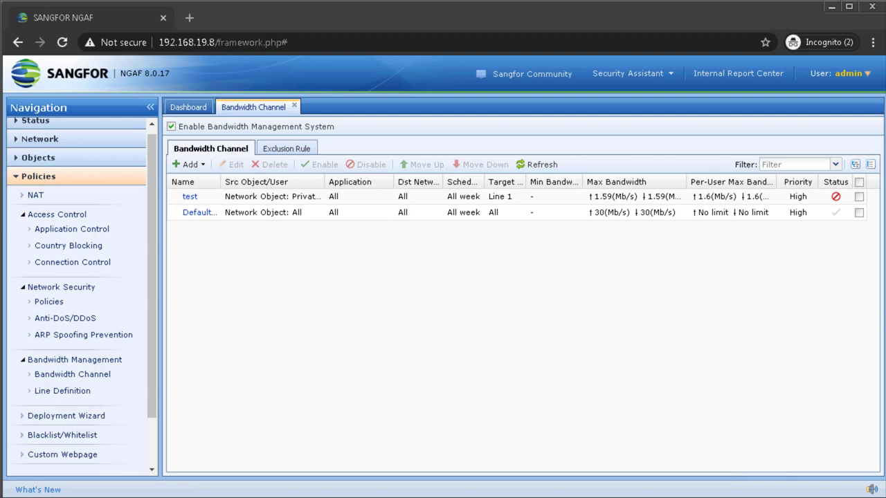
Enable the test channel from its row actions
right_click(722, 329)
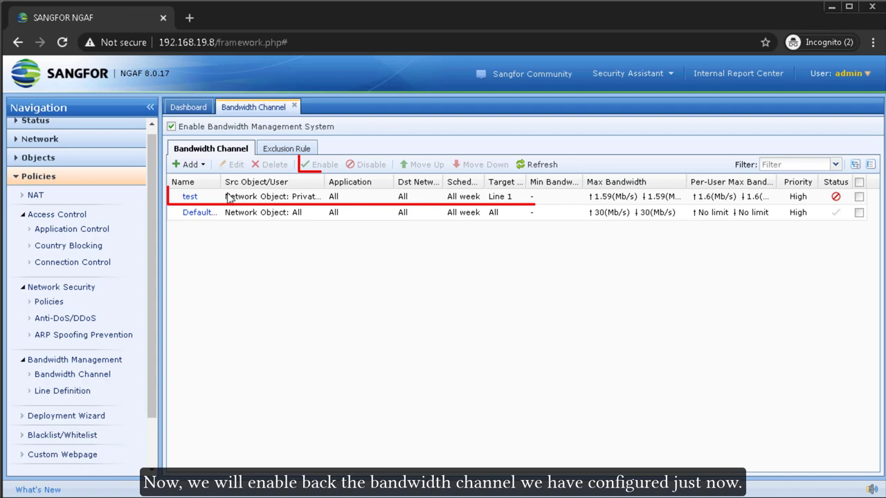
click(318, 164)
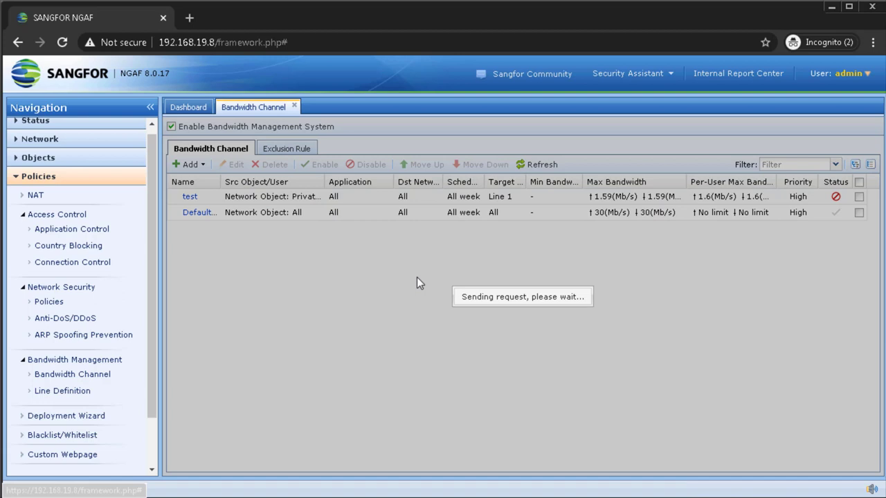